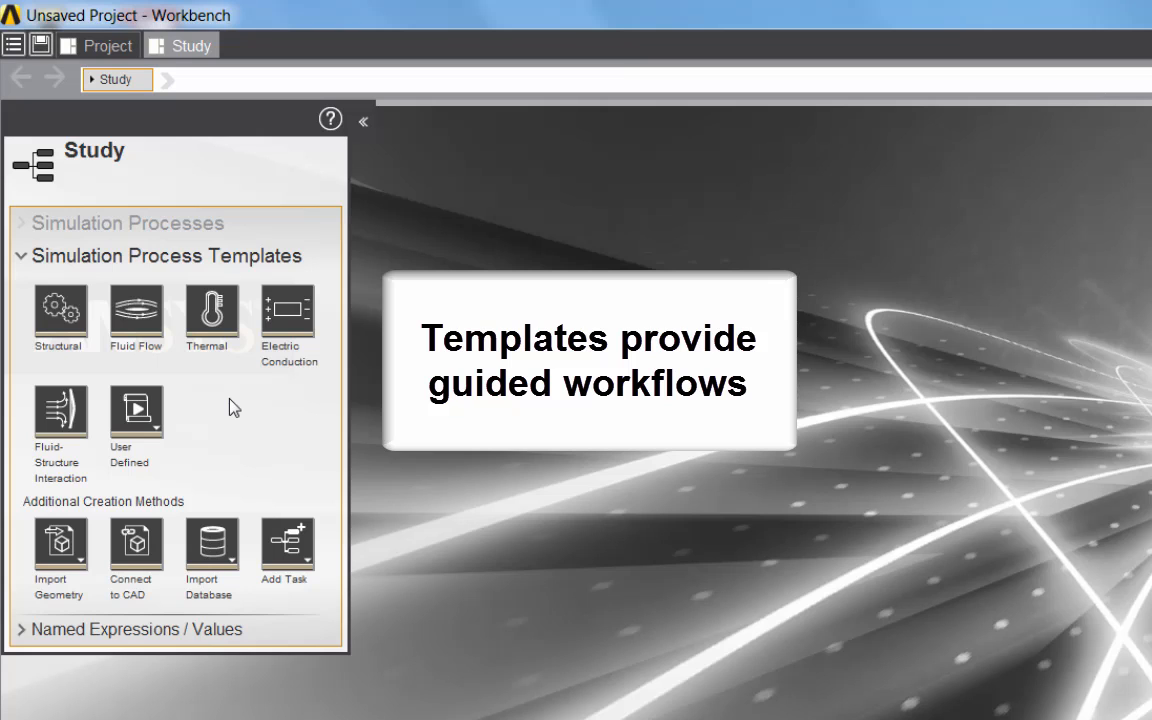
Choose the Structural simulation process template for the study
left_click(60, 316)
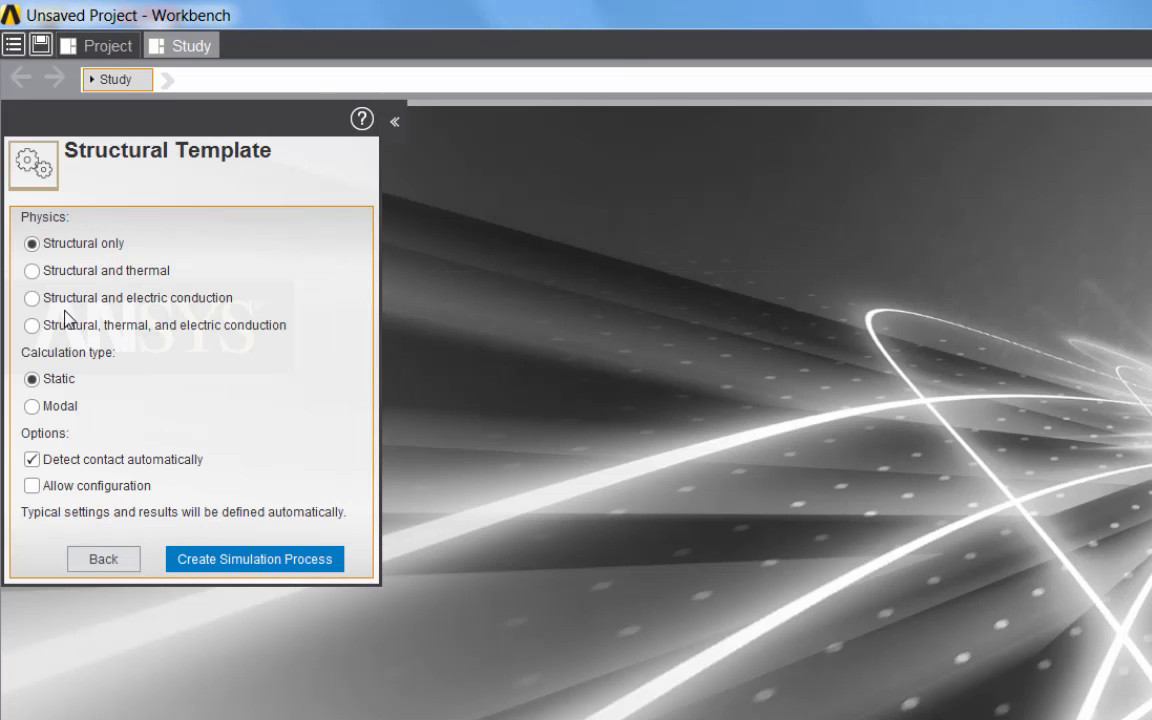
mouse_move(176, 430)
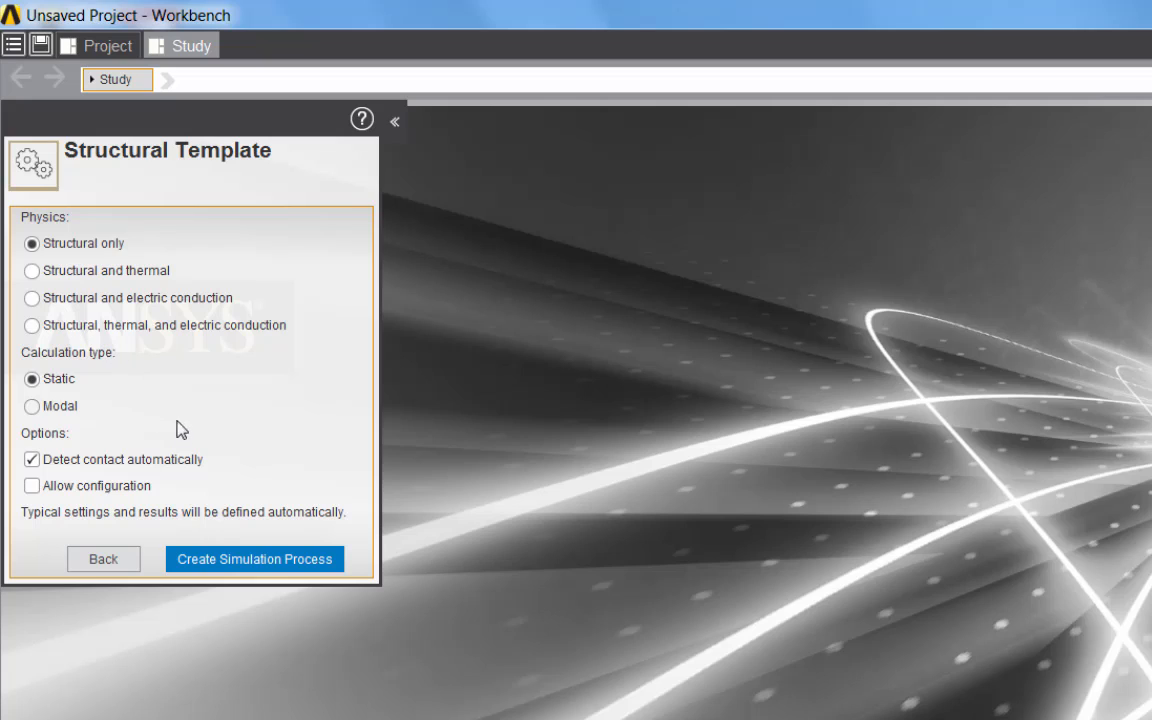
mouse_move(276, 504)
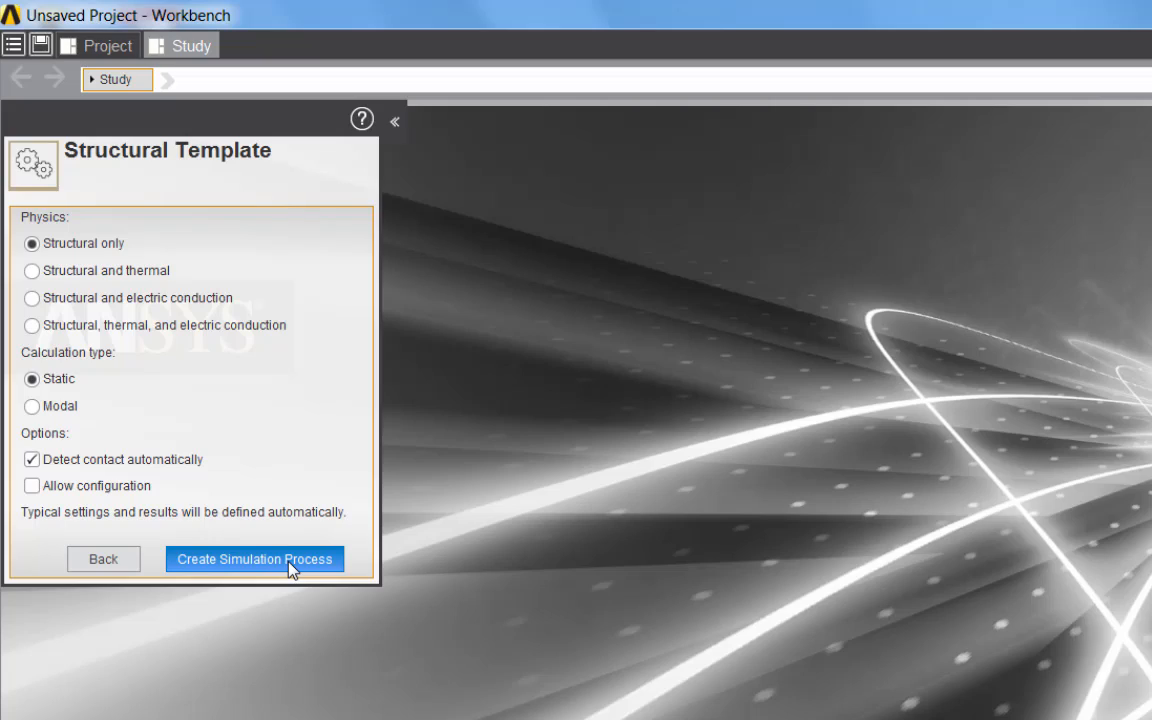
Create Simulation Process 1, importing the tractor axle geometry into the workflow
left_click(254, 560)
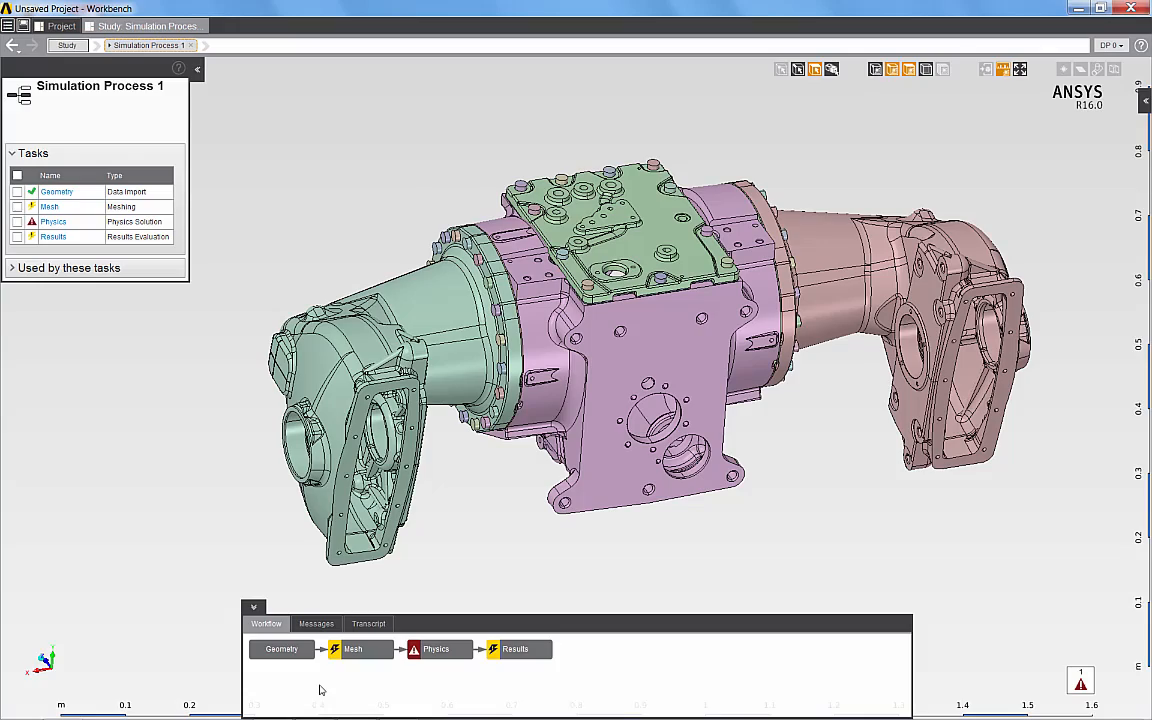
mouse_move(372, 692)
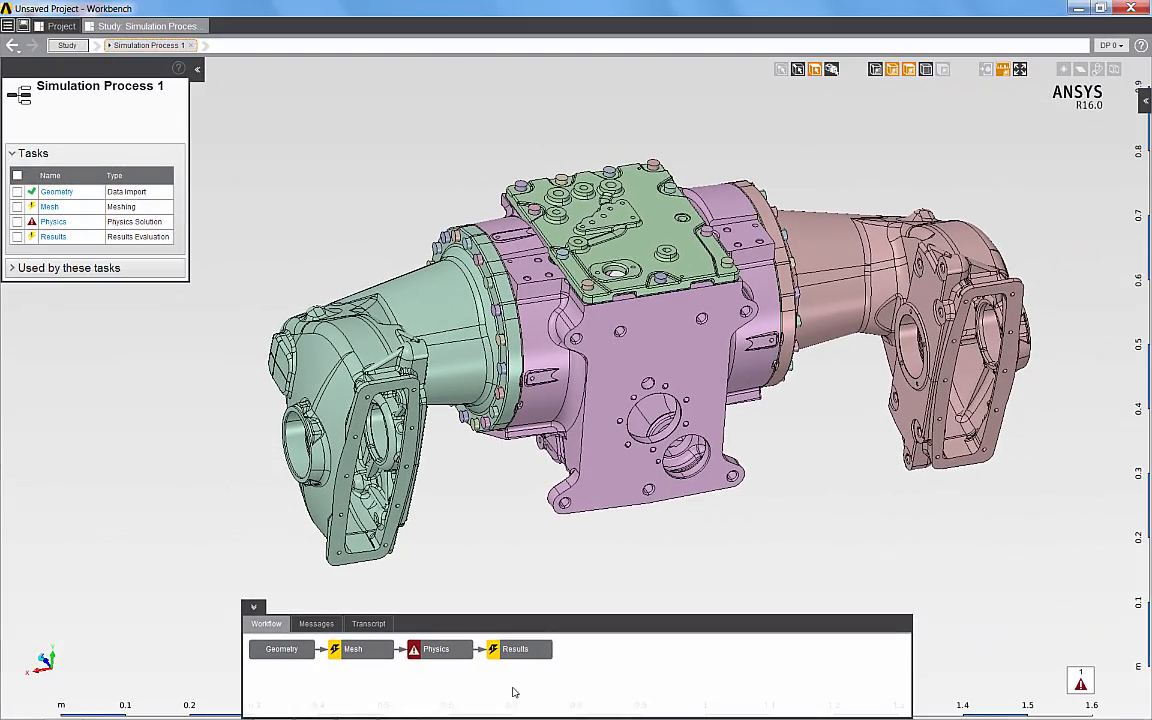
mouse_move(360, 648)
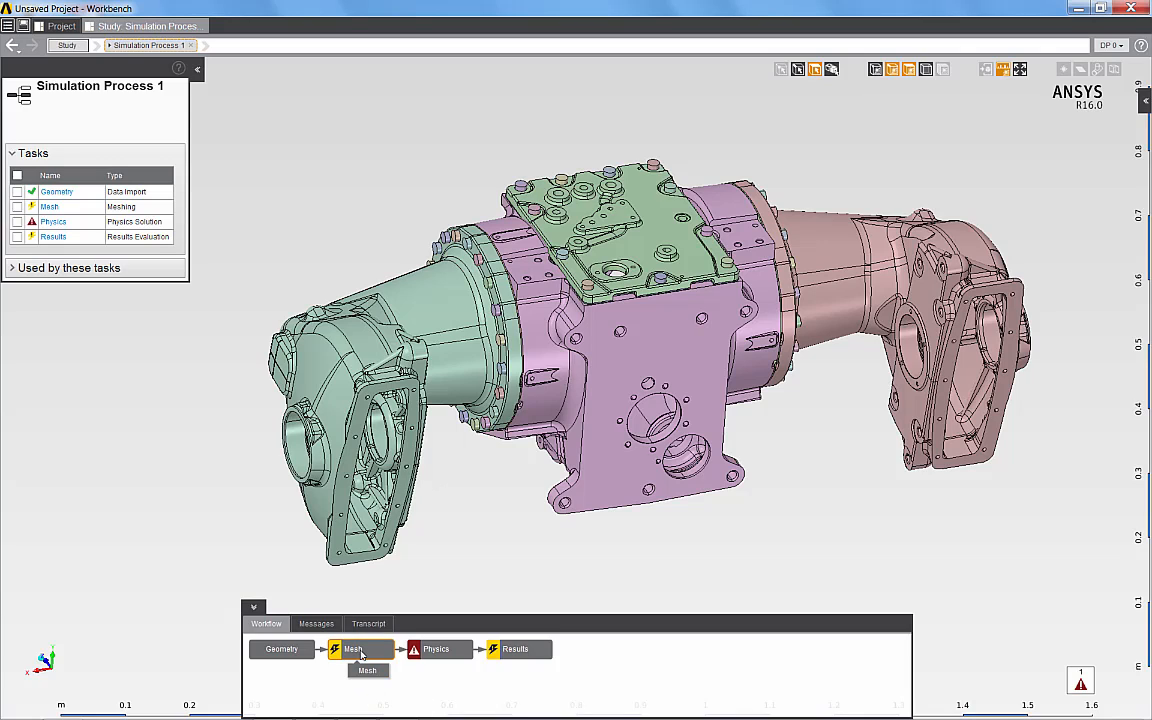
Enter the Mesh task of the workflow to mesh the axle with predefined settings
left_click(352, 648)
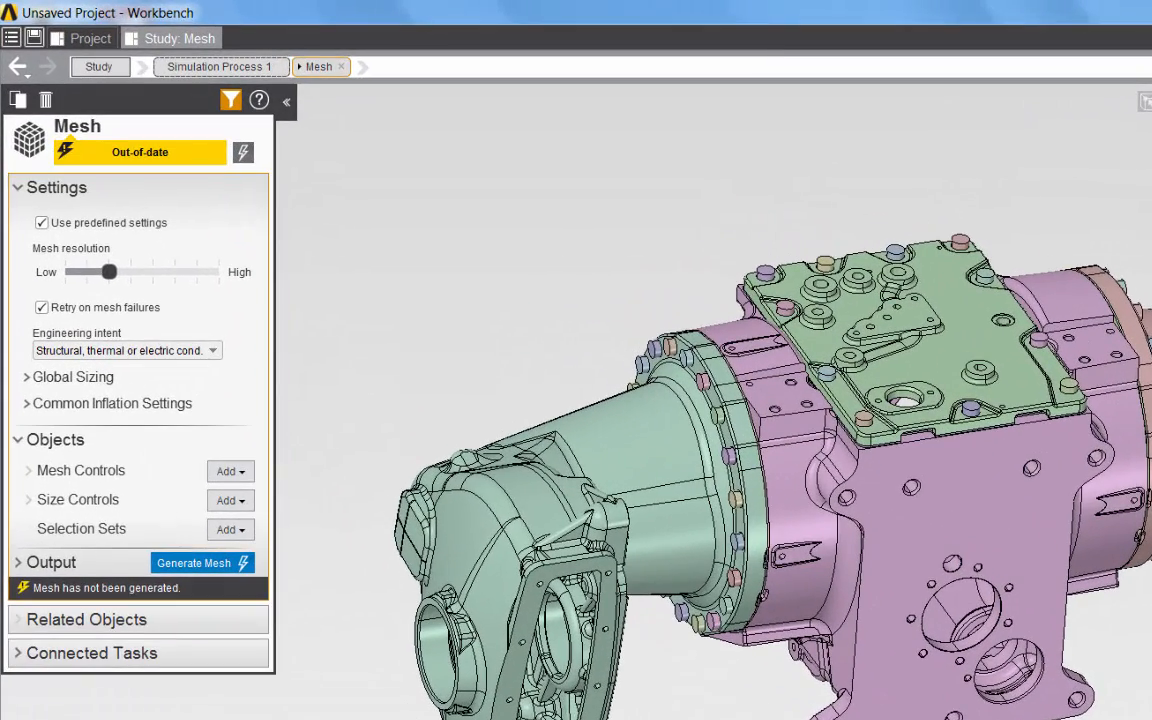
mouse_move(196, 318)
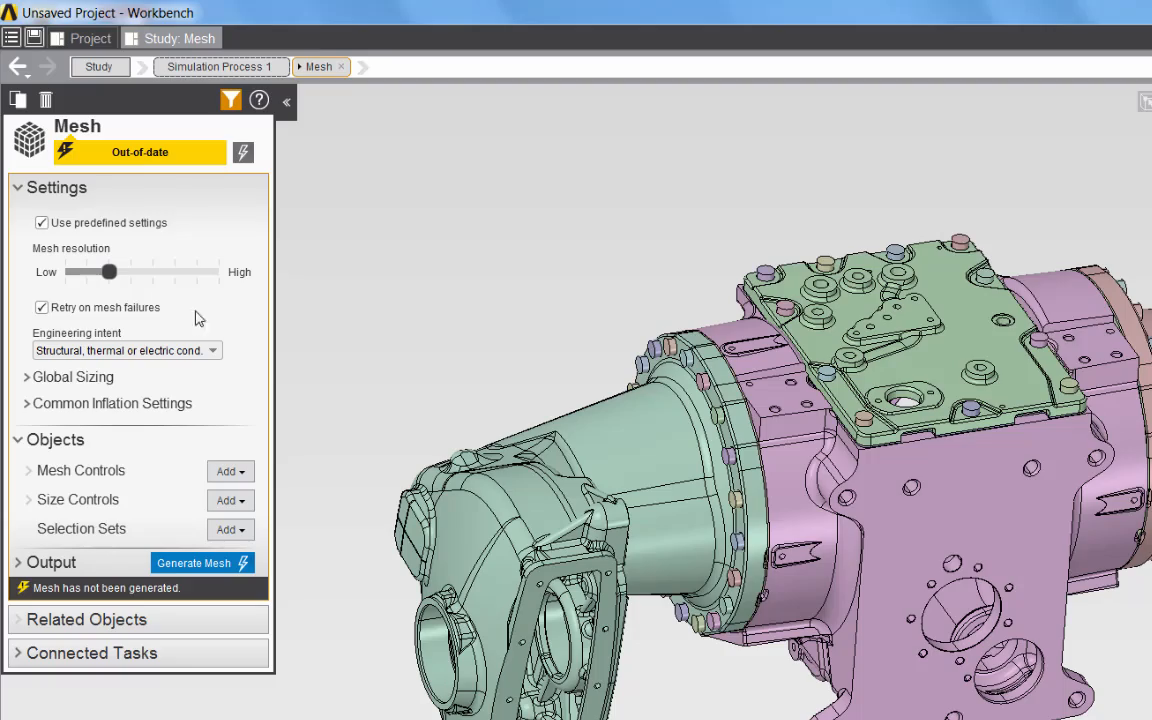
mouse_move(244, 152)
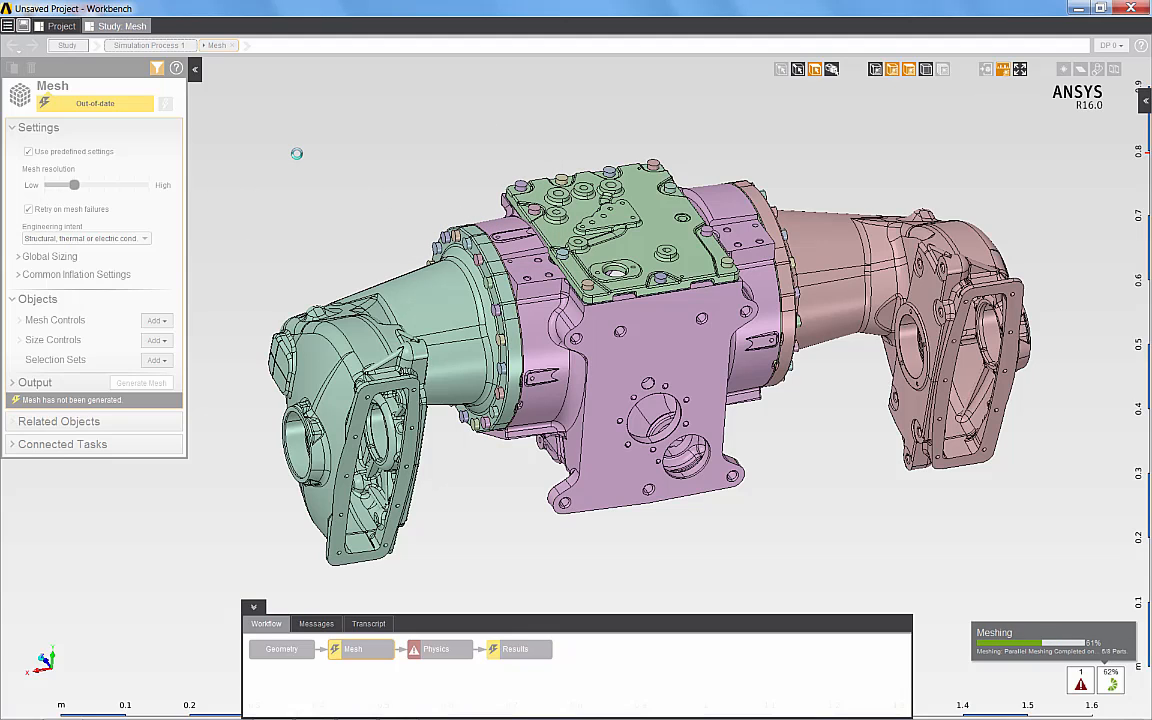
Generate the surface mesh on the axle assembly and zoom in to inspect it
left_click(140, 382)
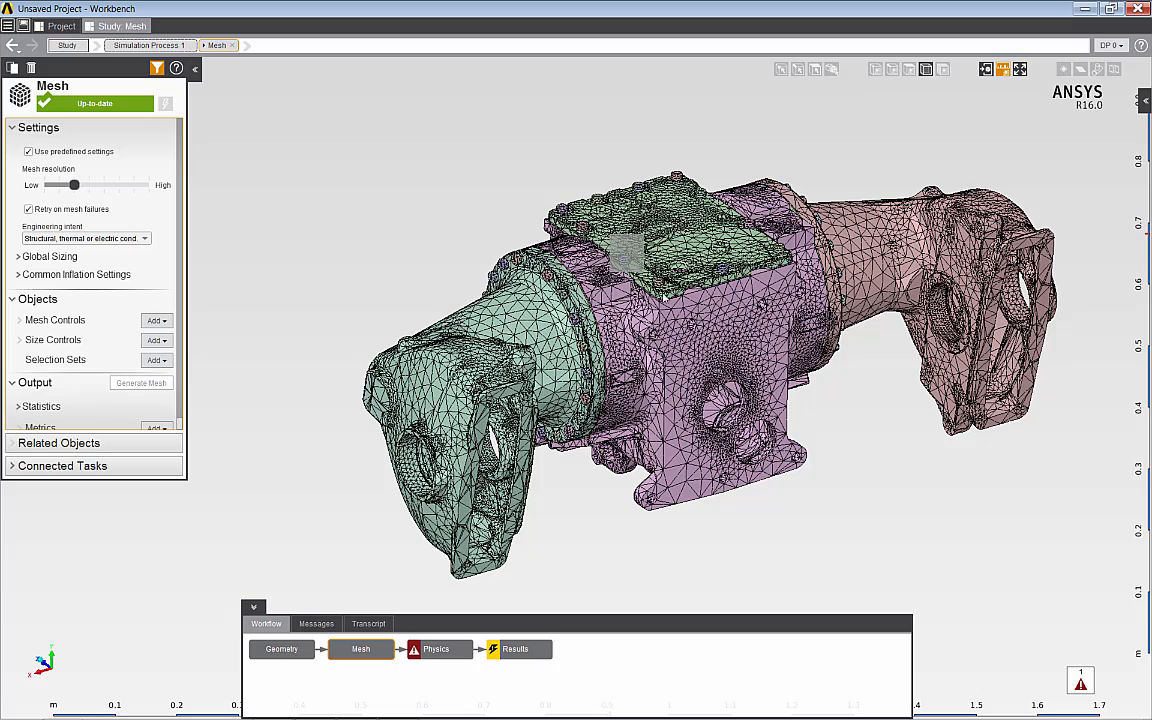
scroll("up", 3)
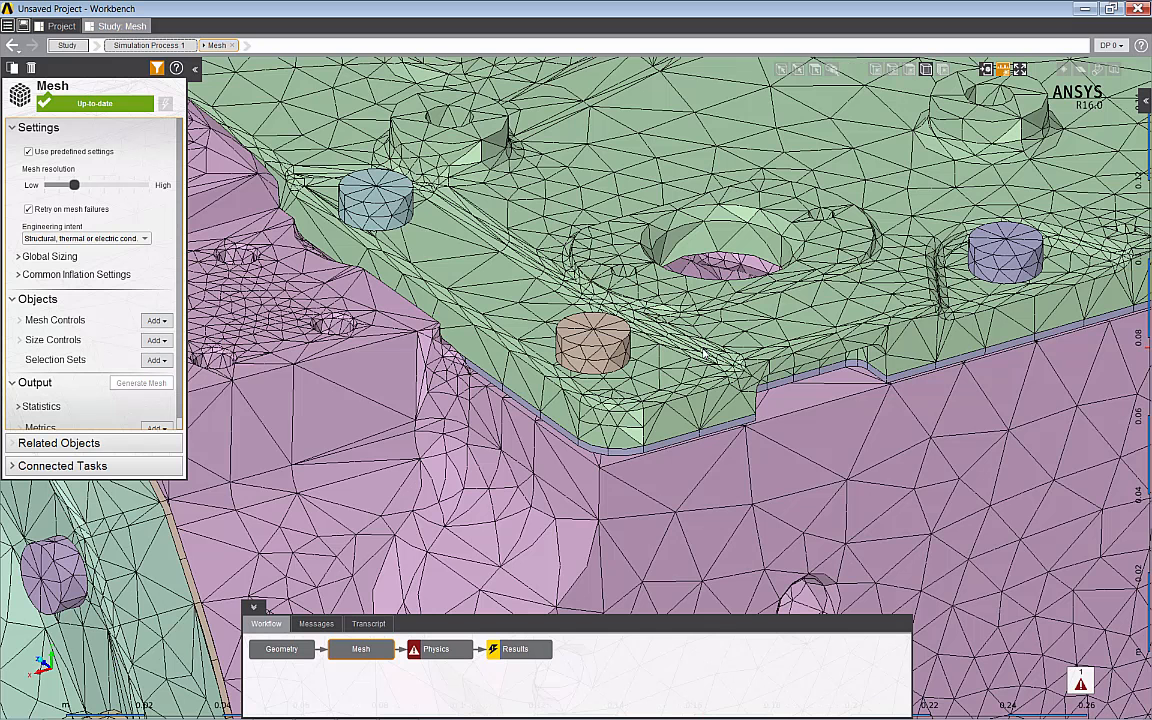
mouse_move(678, 420)
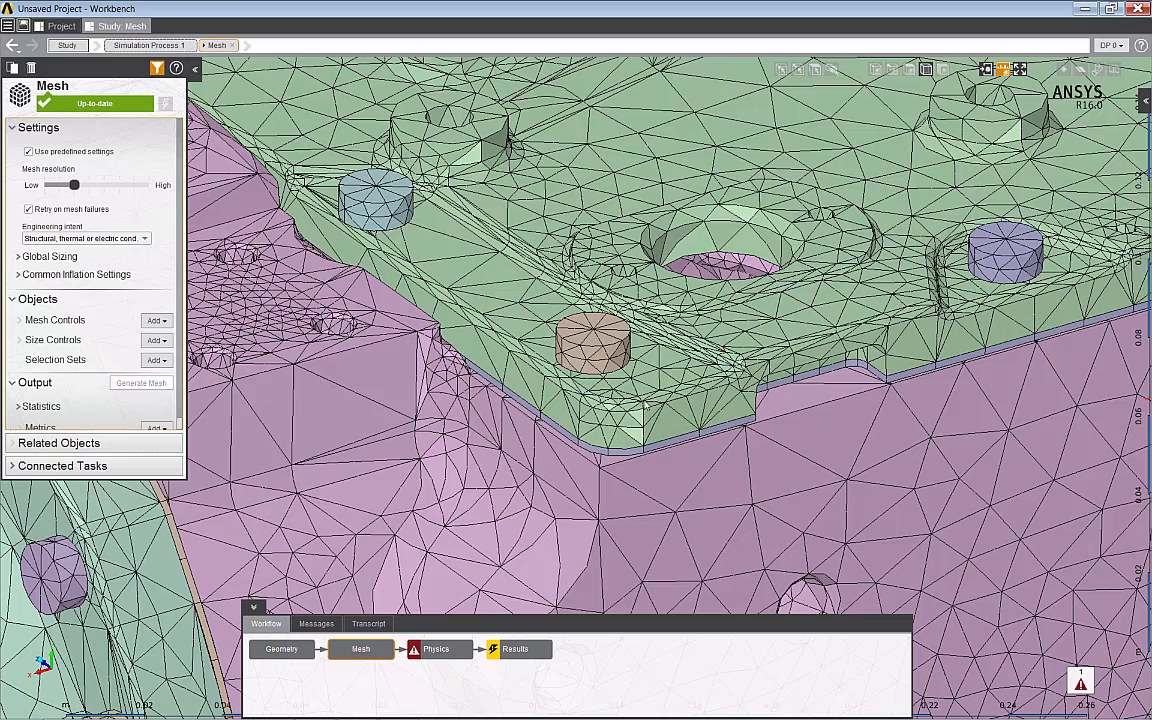
Review the automatically generated interface connections in the Physics task, highlighting one on the model
left_click(436, 648)
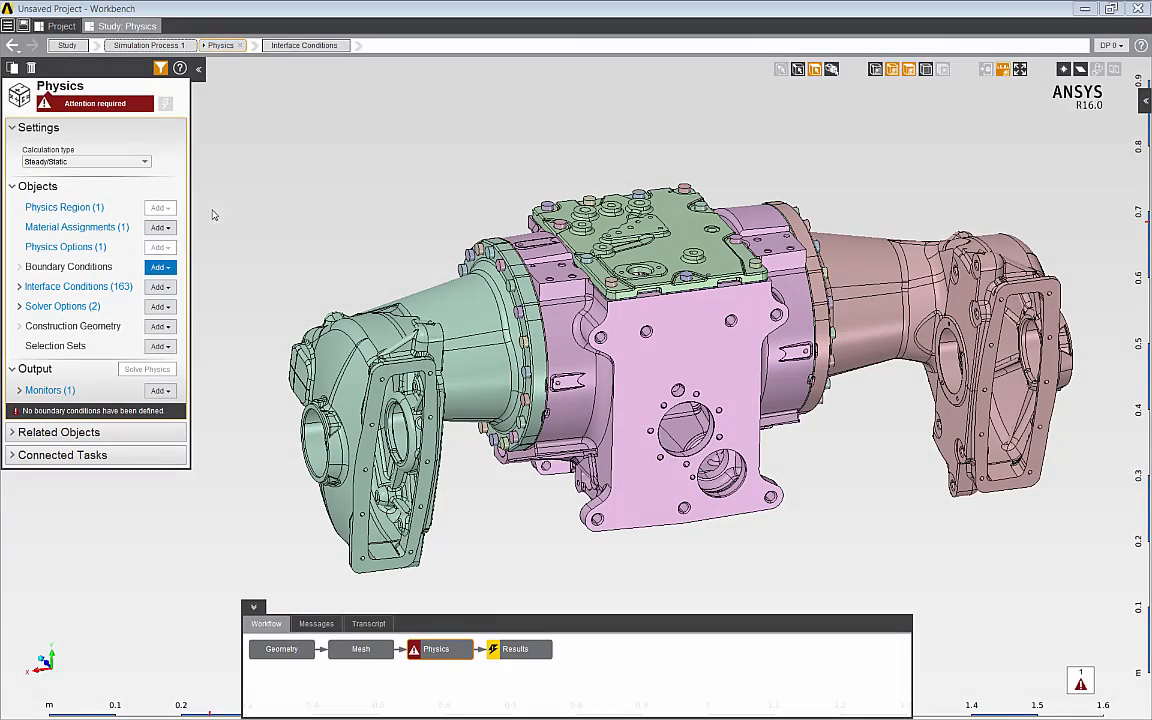
mouse_move(208, 328)
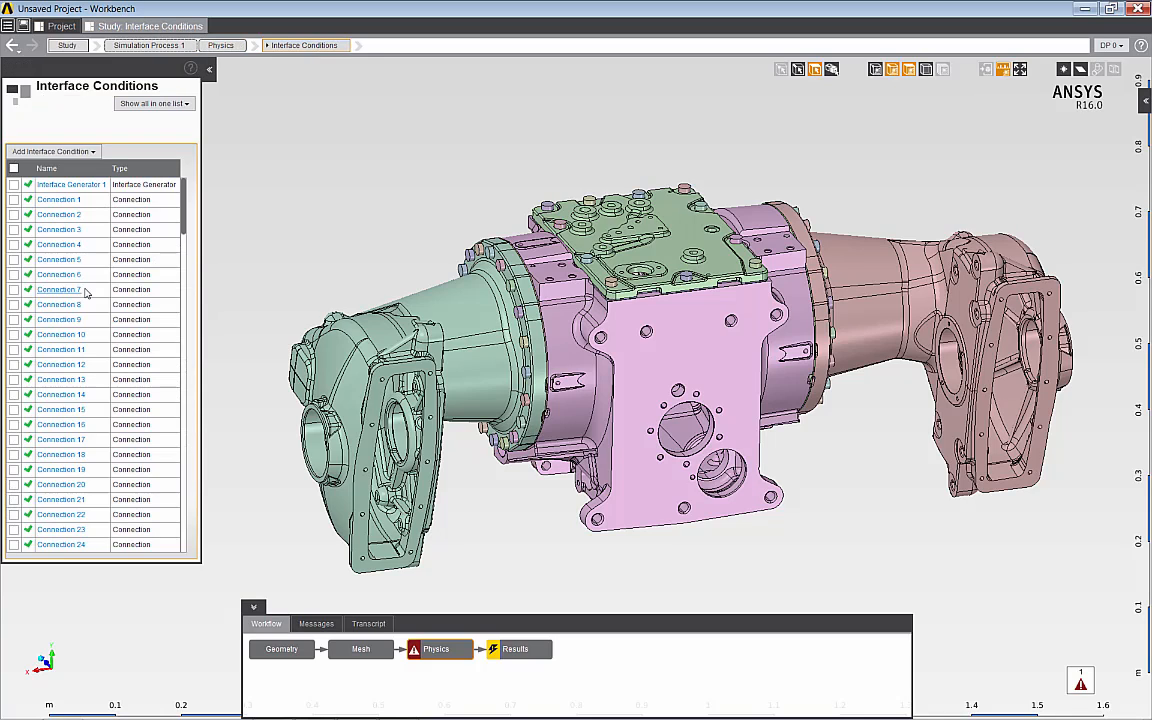
mouse_move(830, 100)
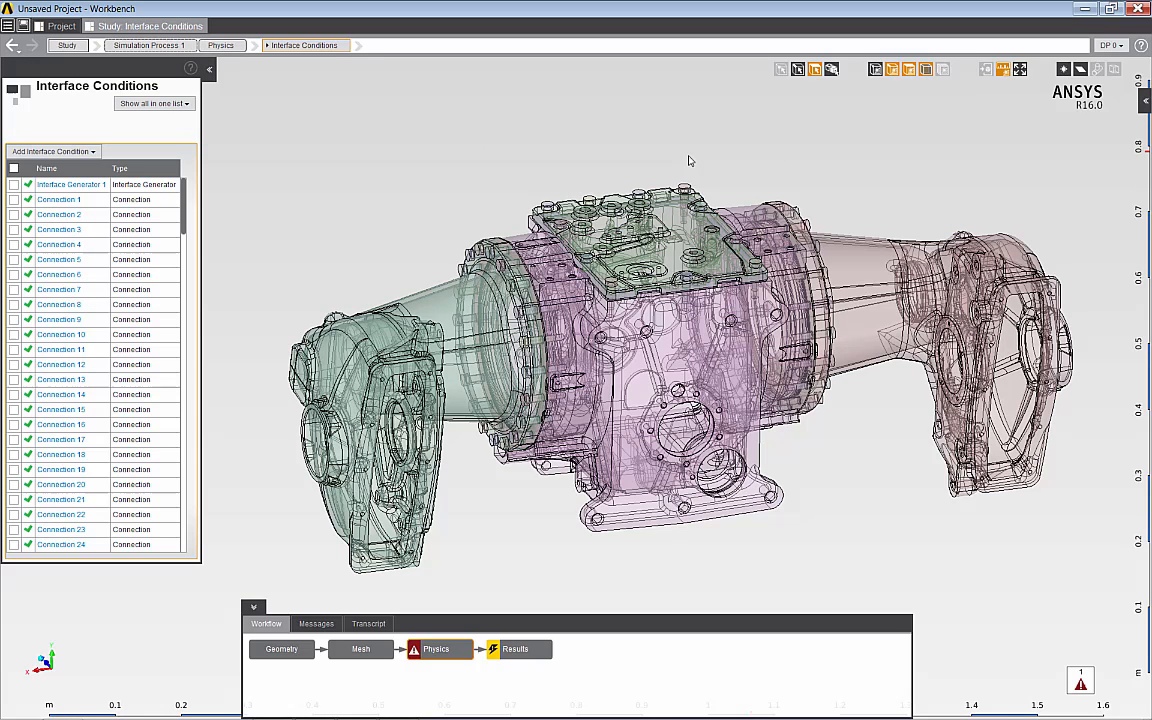
mouse_move(464, 152)
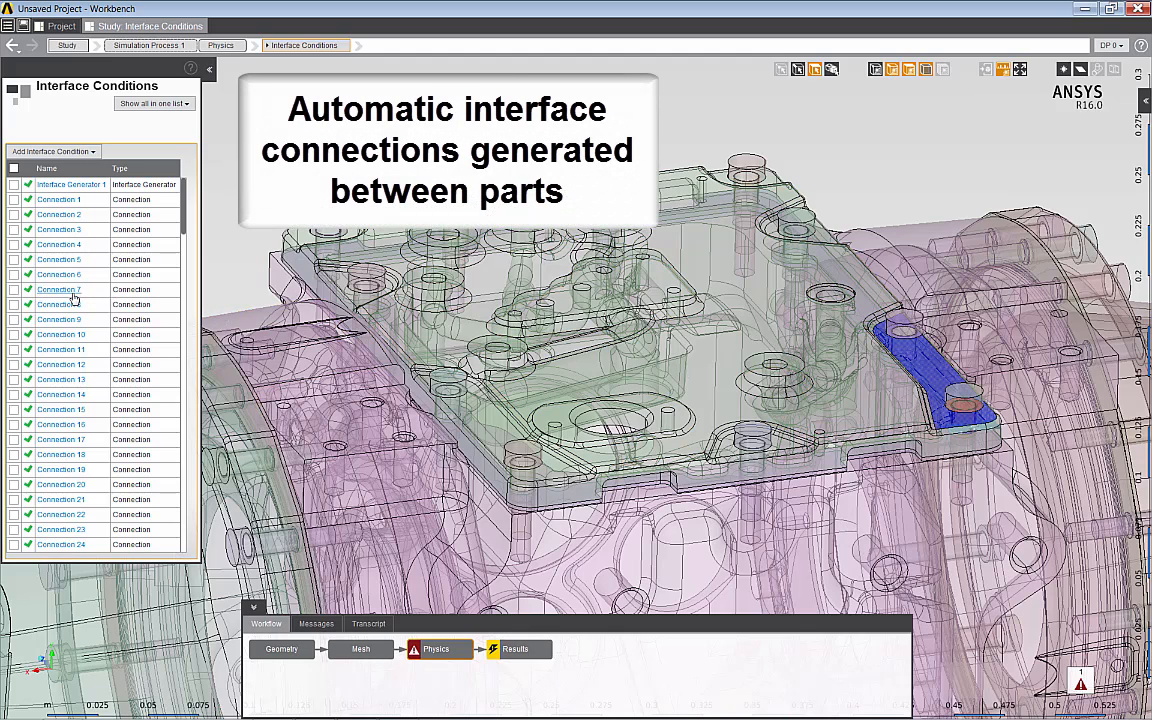
left_click(58, 304)
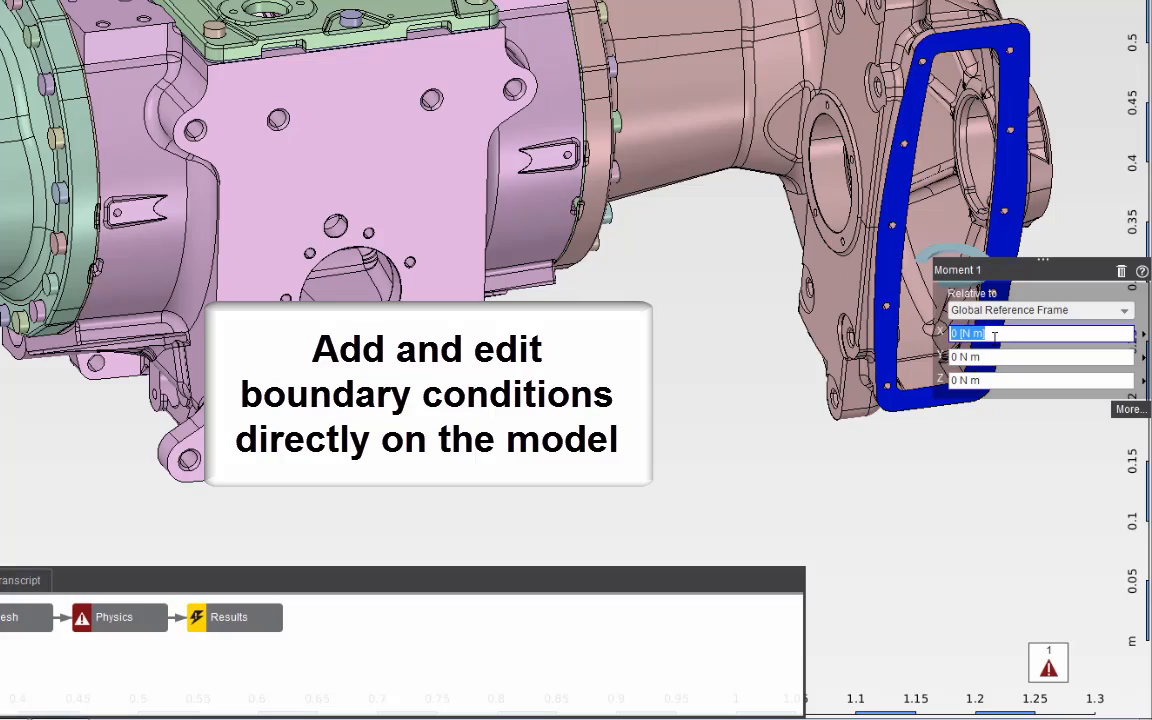
Apply a 70000 N·m moment to one end flange and a support to the opposite flange
type("70000")
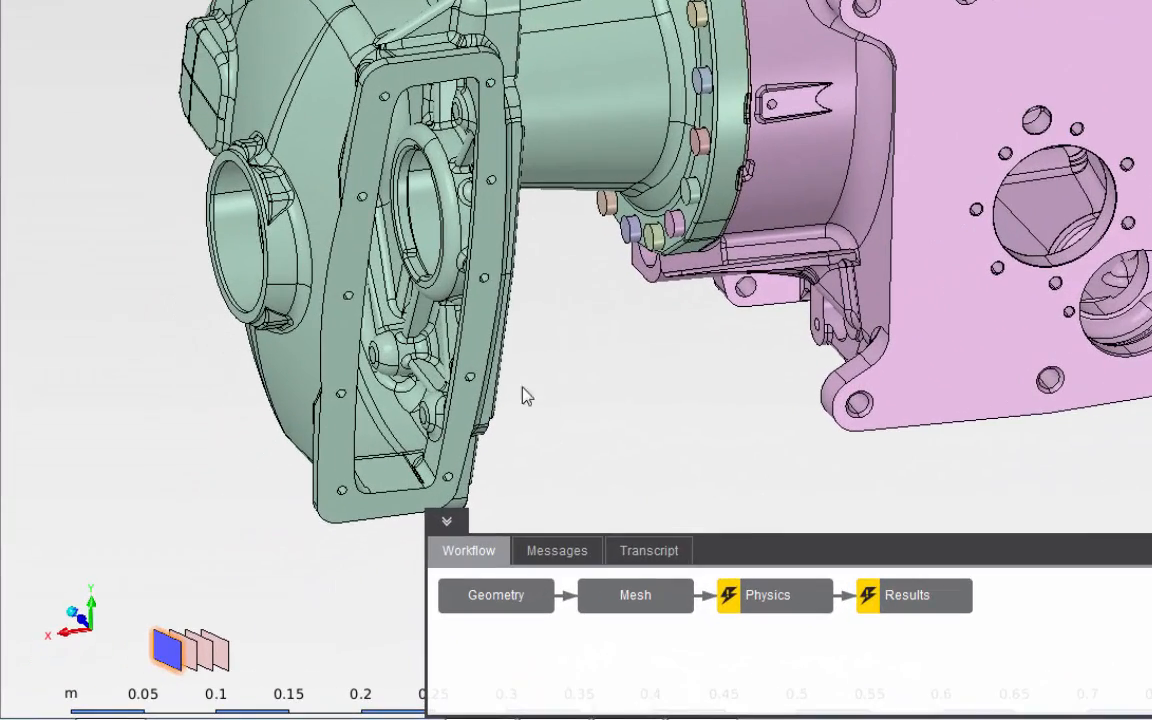
right_click(400, 300)
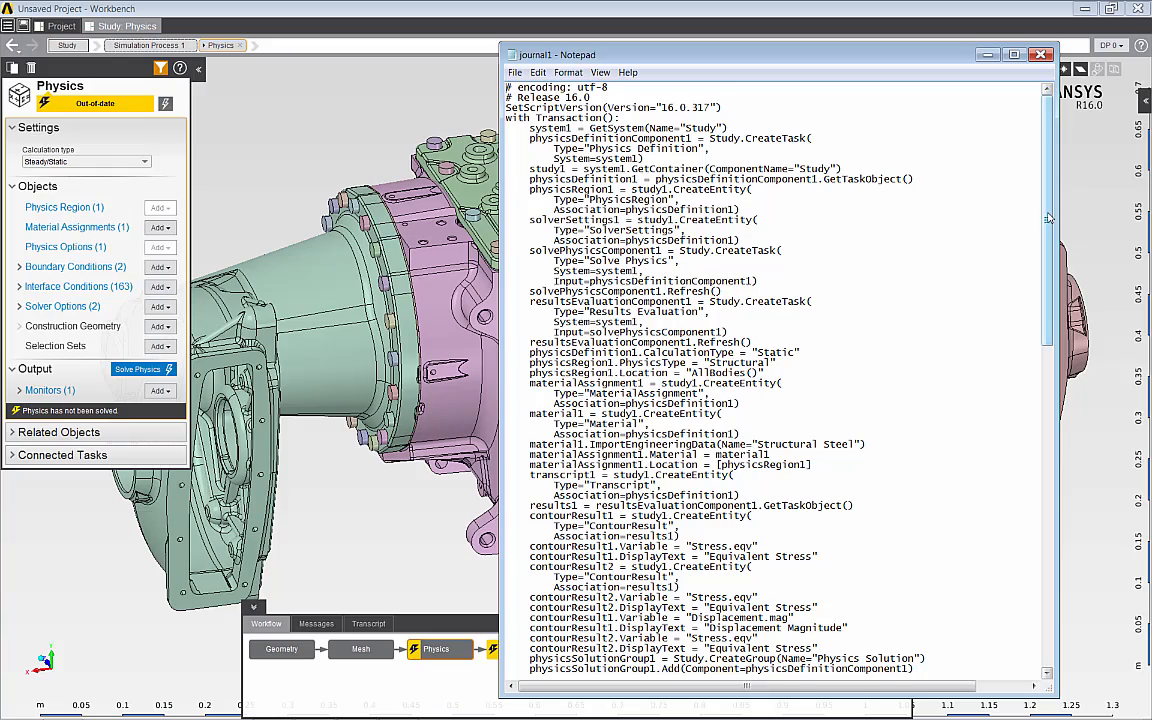
Read through the recorded journal1 script in Notepad
scroll("down", 3)
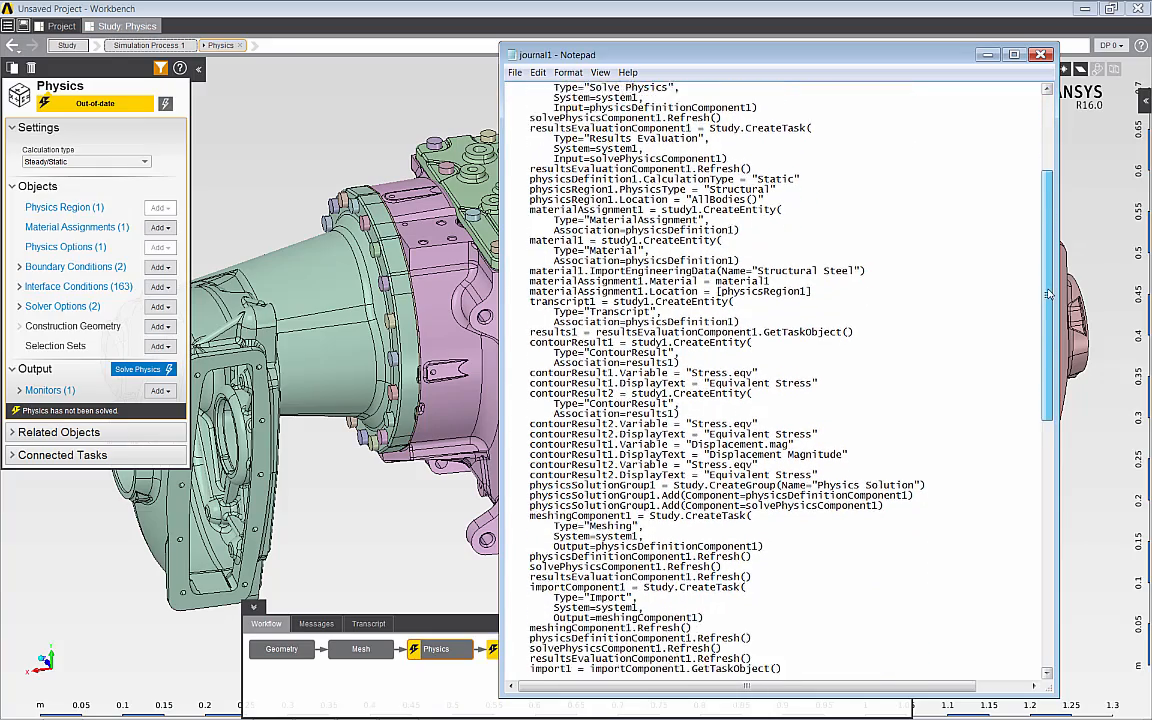
scroll("down", 3)
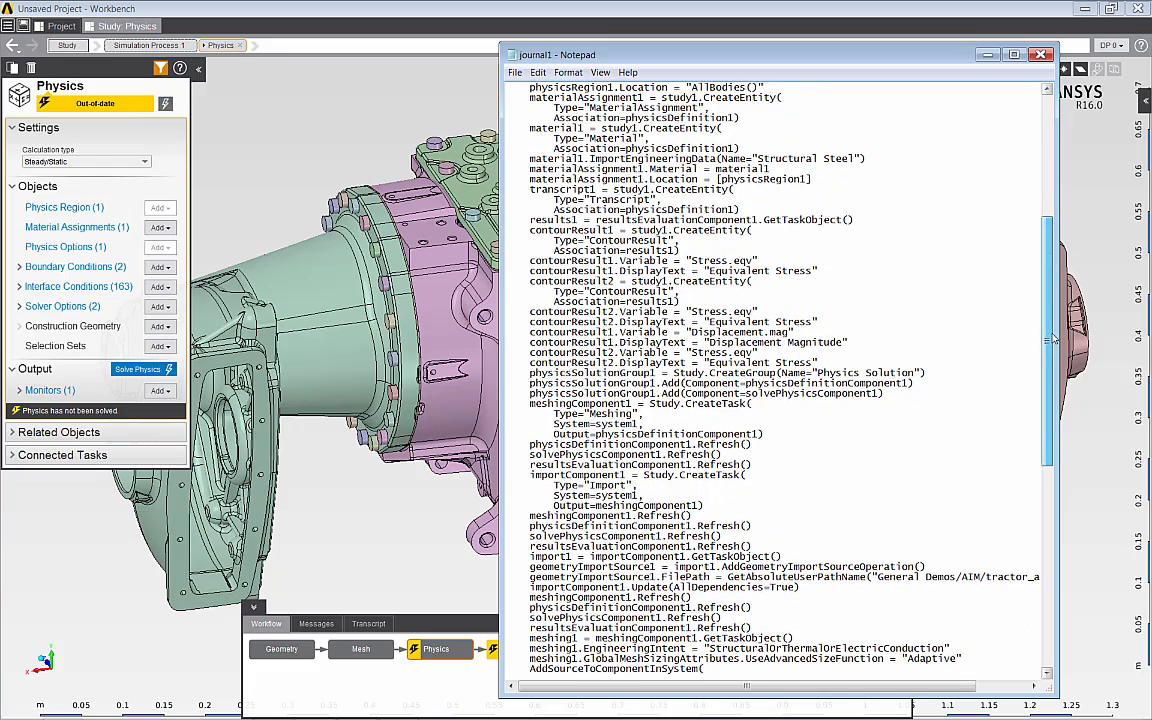
scroll("up", 3)
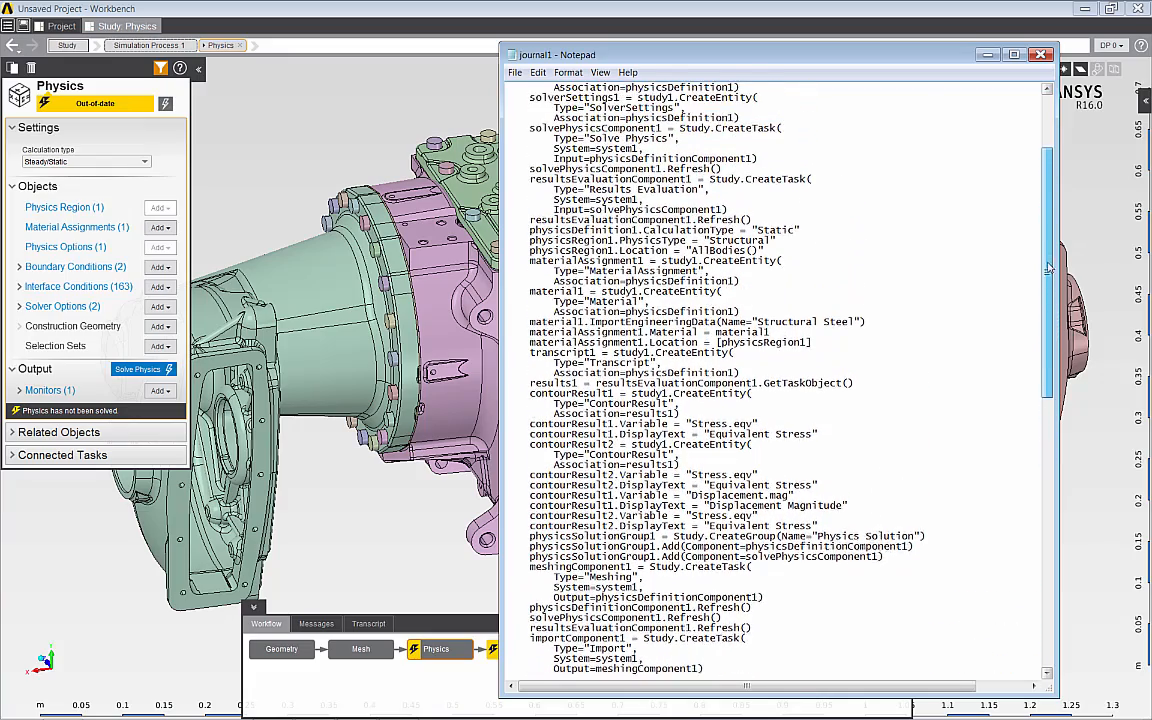
scroll("up", 3)
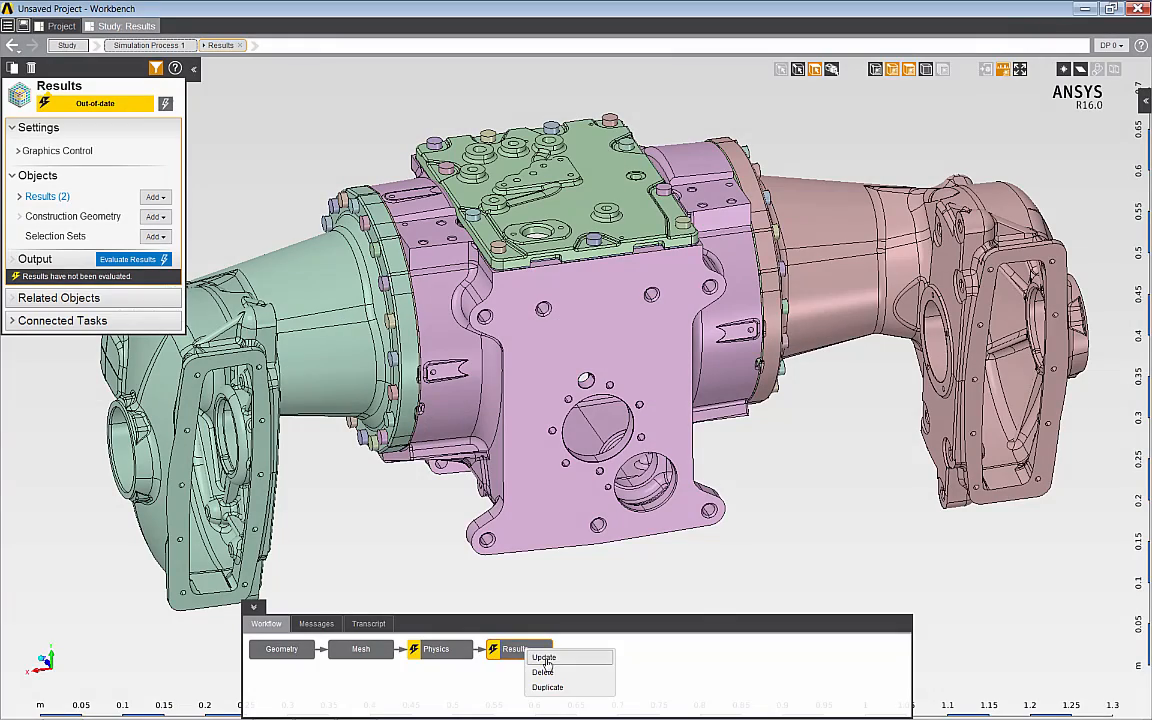
mouse_move(588, 664)
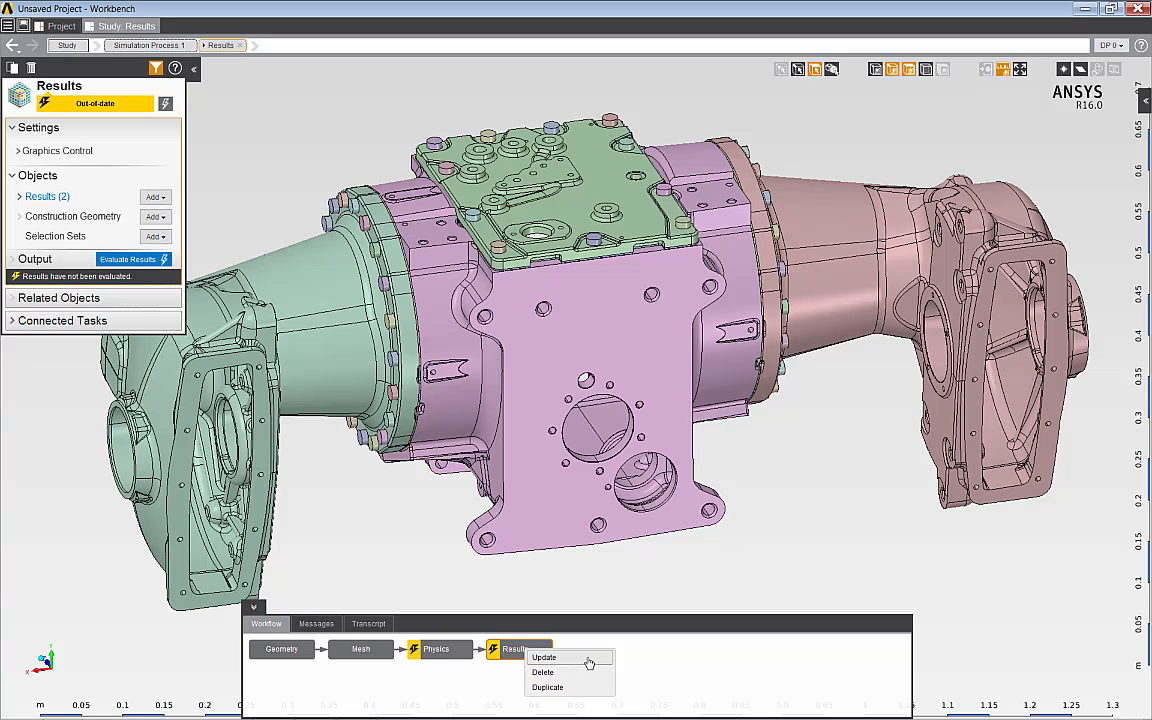
Update the Results task to solve the structural study
left_click(544, 656)
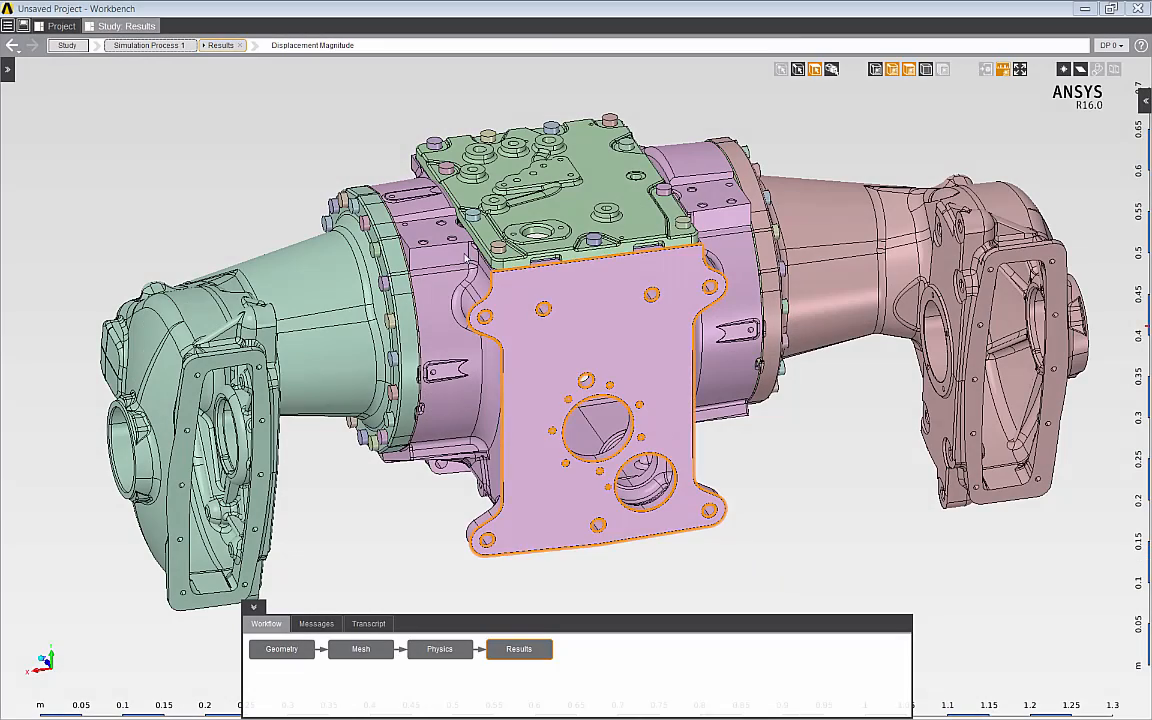
Display the Displacement Magnitude contour on the axle and rotate to explore it
left_click(220, 44)
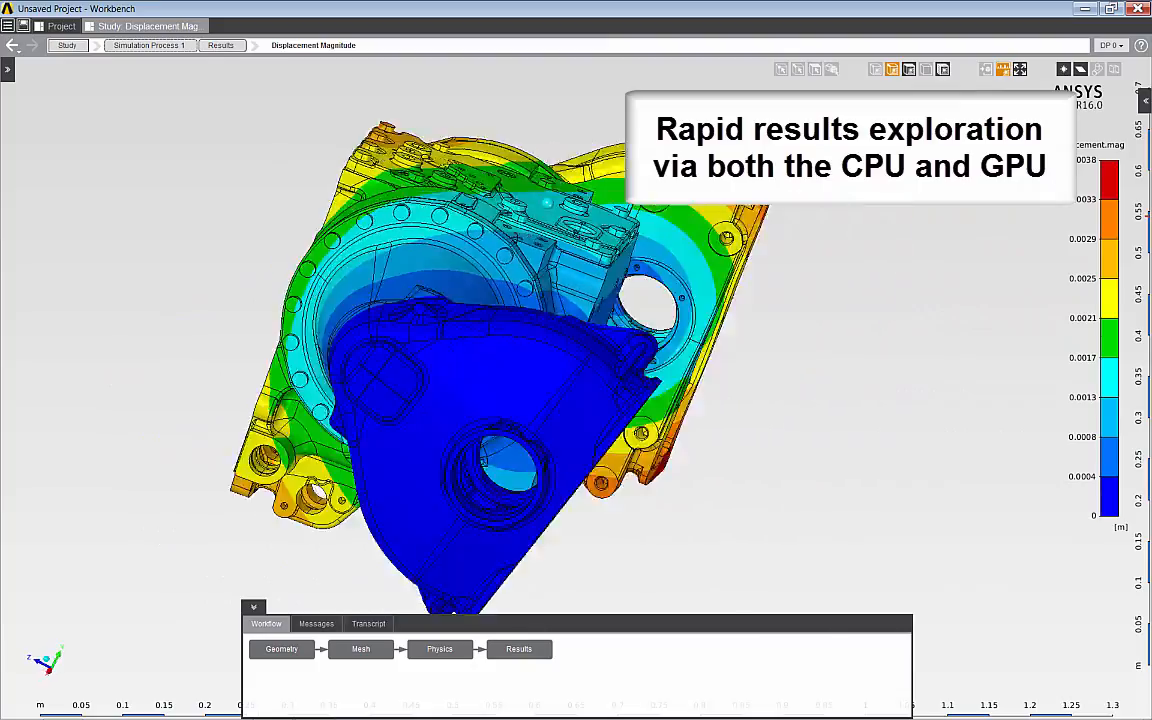
left_click_drag(500, 350, 724, 268)
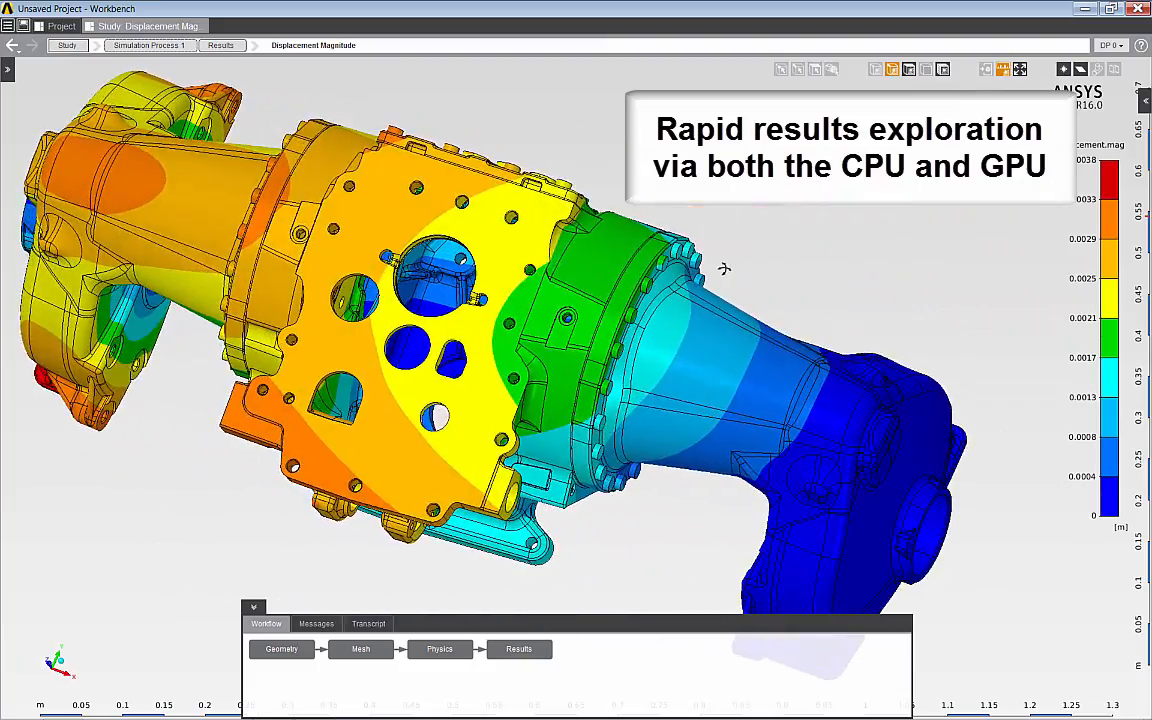